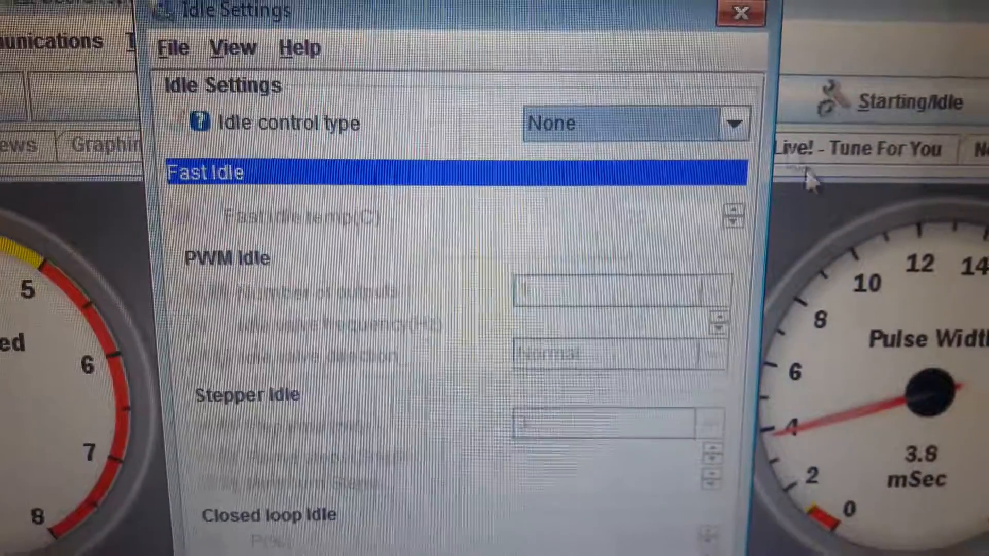
# Step: Choose PWM Open loop as the idle control type
pyautogui.click(732, 123)
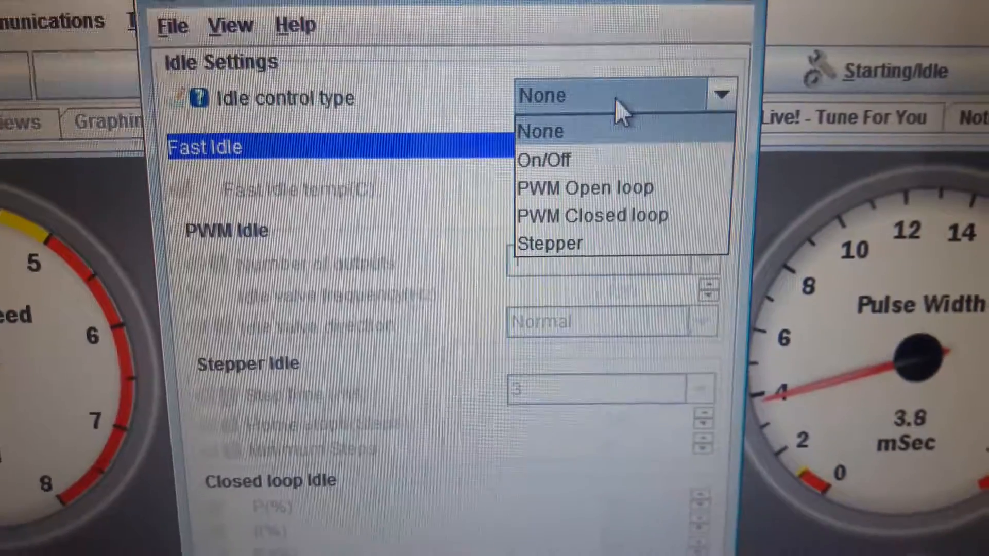
pyautogui.click(587, 187)
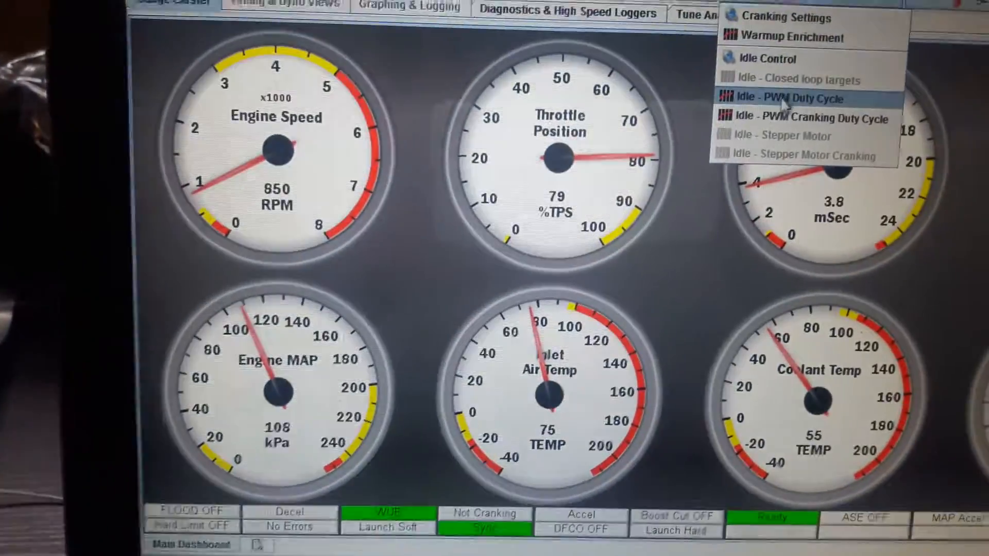
# Step: Bring up the Idle - PWM Duty Cycle curve for editing
pyautogui.click(792, 98)
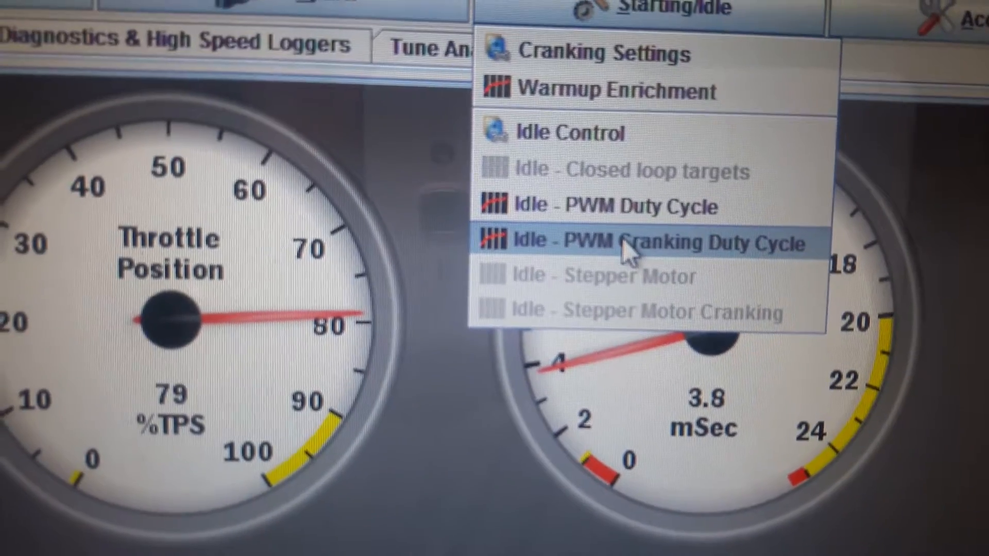
# Step: Bring up the Idle - PWM Cranking Duty Cycle curve for editing
pyautogui.click(640, 243)
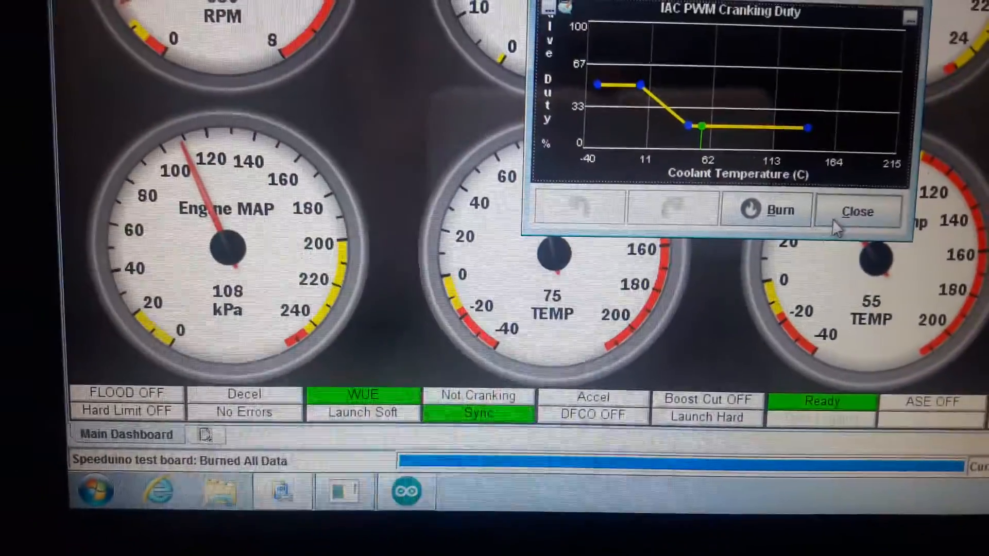
# Step: Close the cranking duty curve and return to the Idle Control settings
pyautogui.click(857, 210)
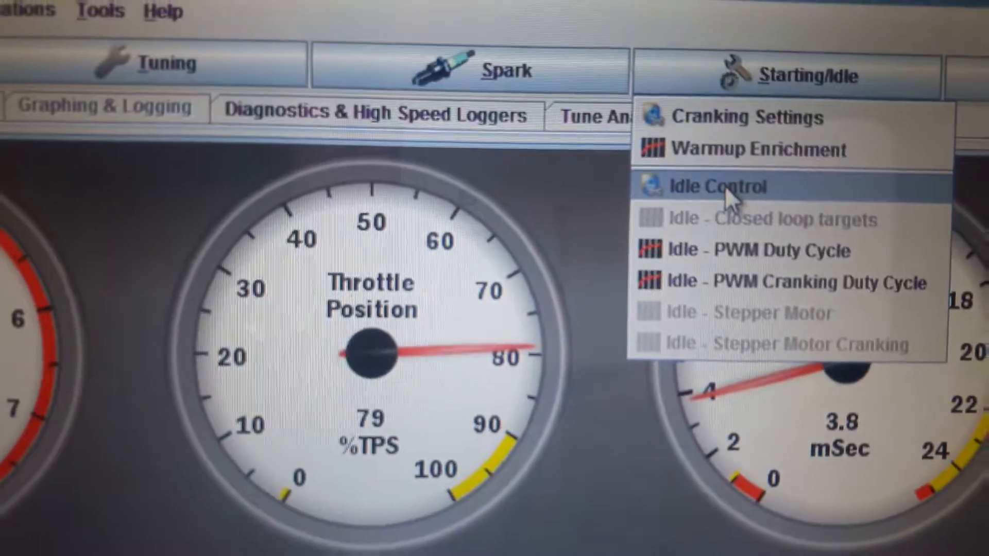
pyautogui.click(715, 186)
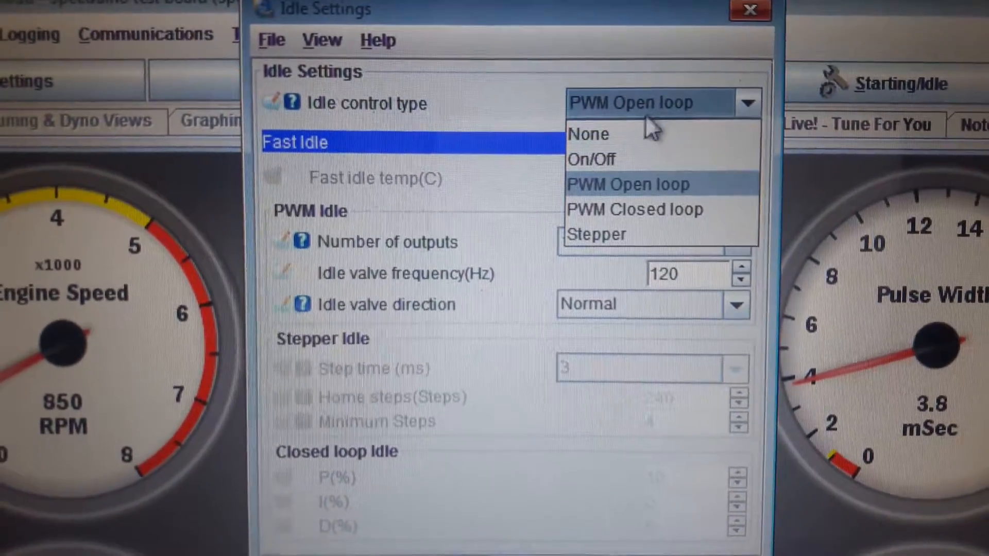